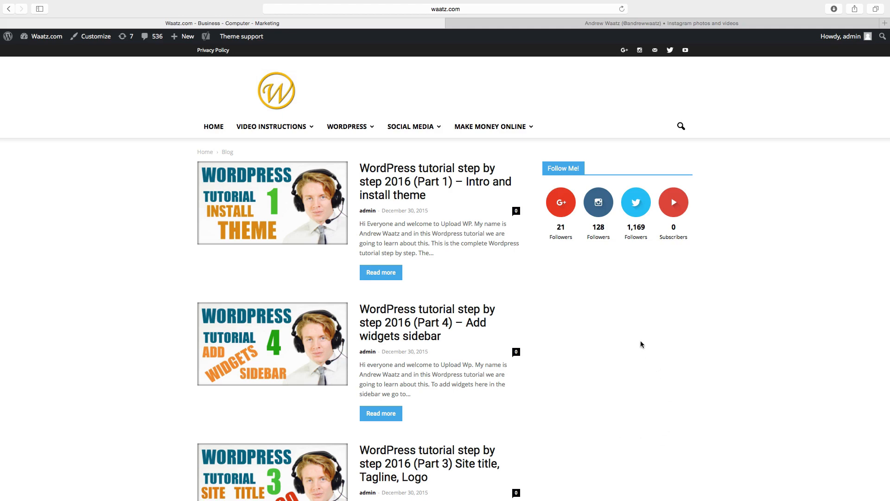
mouse_move(620, 294)
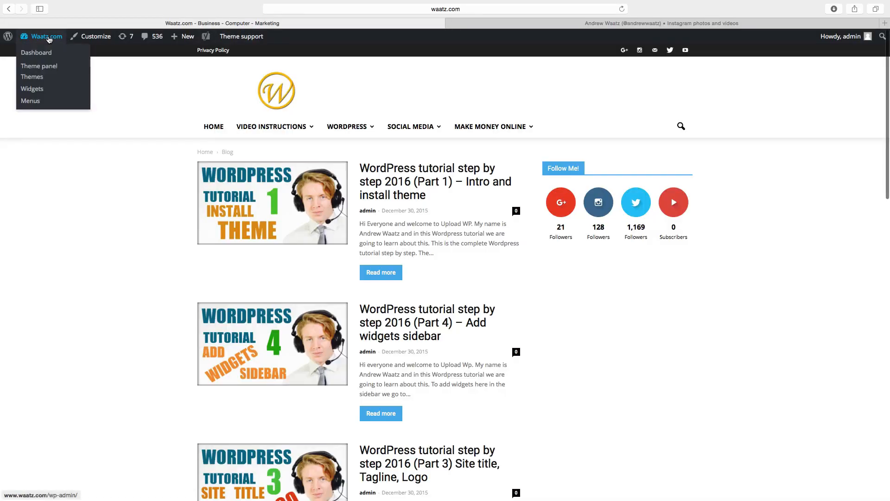
- From the dashboard's Add Plugins page, search the plugin directory for 'instagram feed'
click(36, 52)
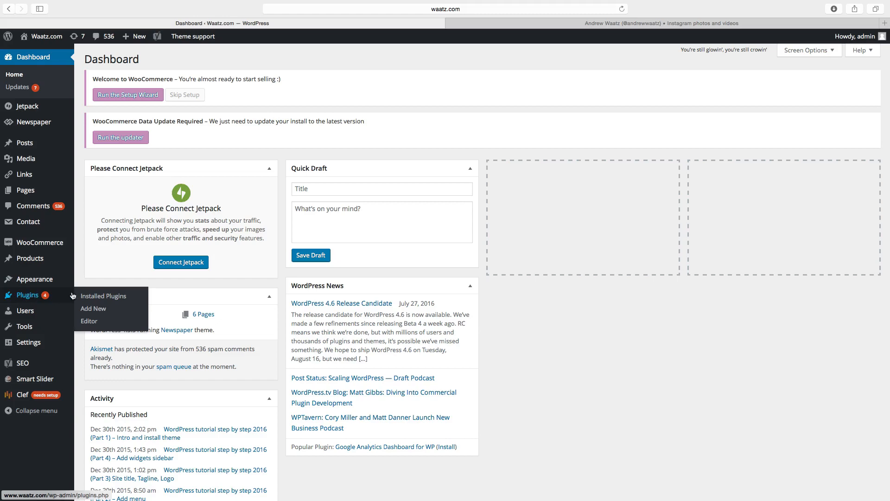
click(93, 308)
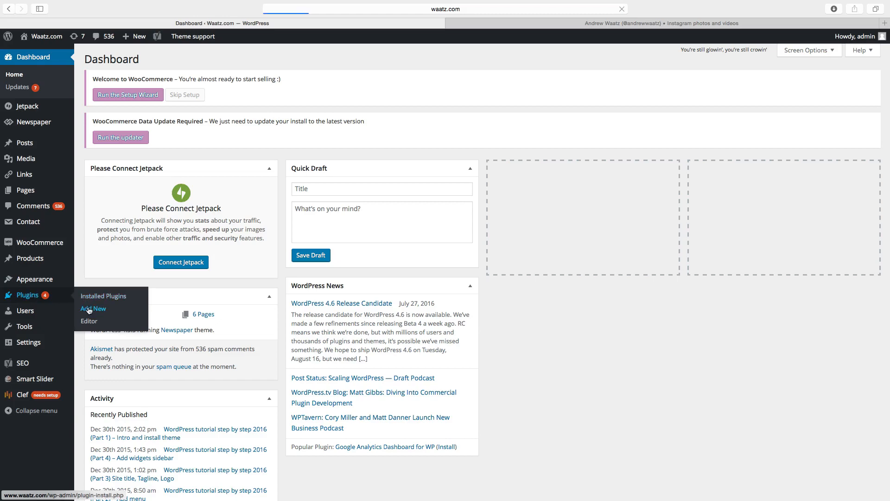
click(93, 308)
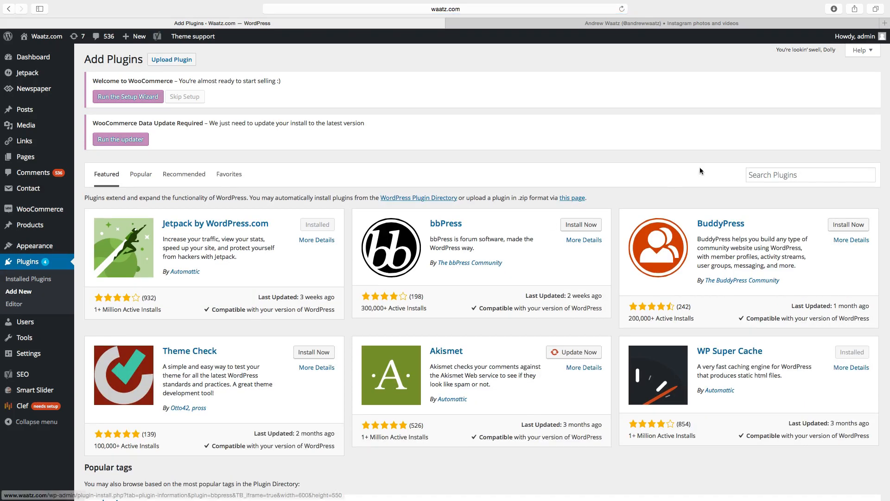
click(811, 174)
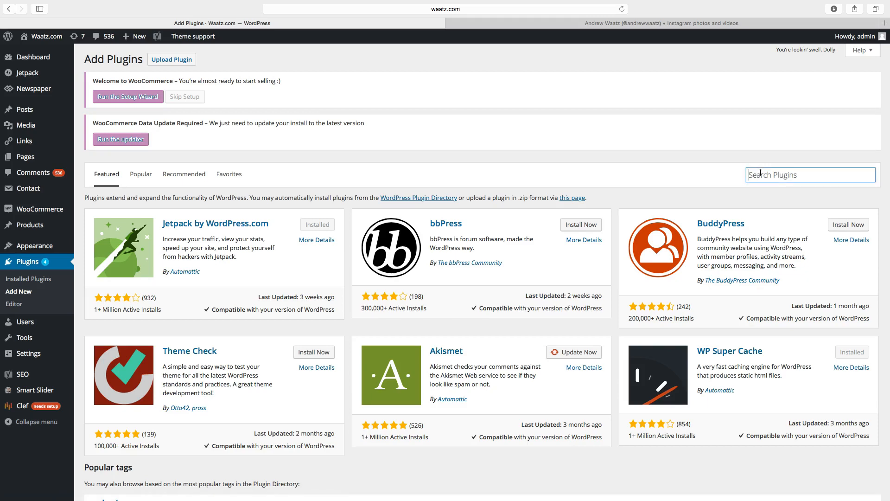
text(instagram feed)
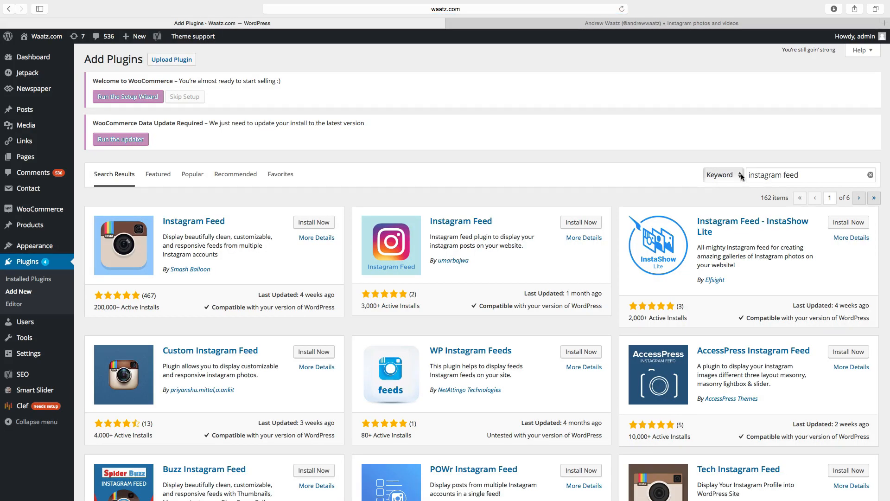
mouse_move(193, 221)
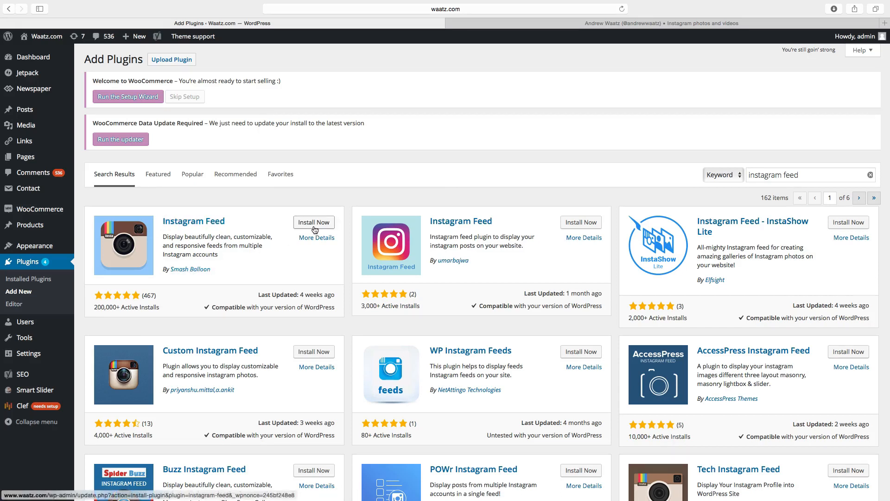
- Install and activate Instagram Feed by Smash Balloon, then go to its settings section
click(314, 222)
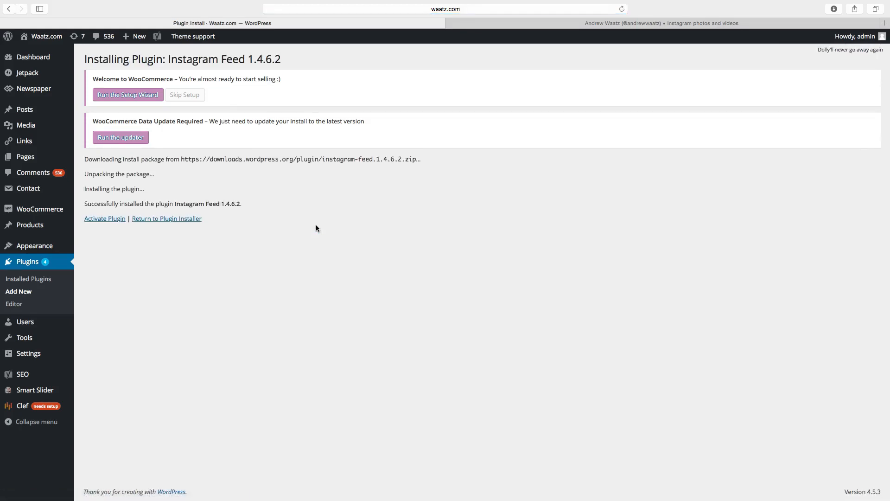
mouse_move(105, 219)
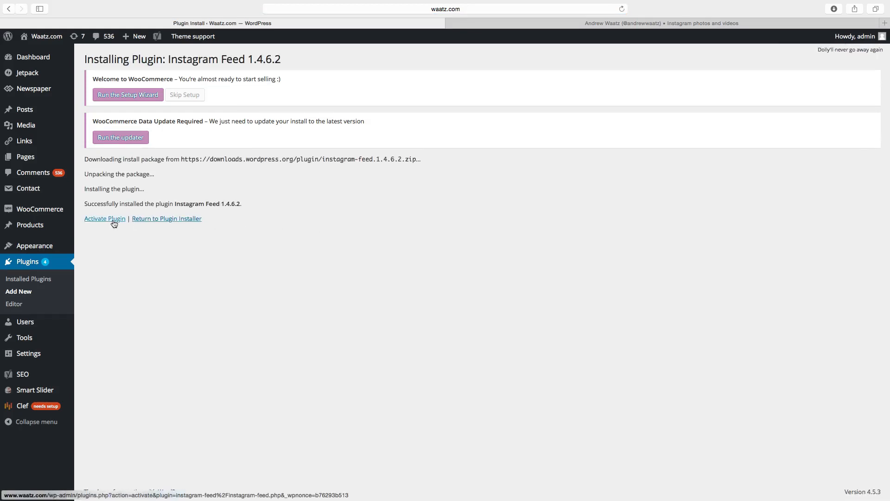
click(105, 218)
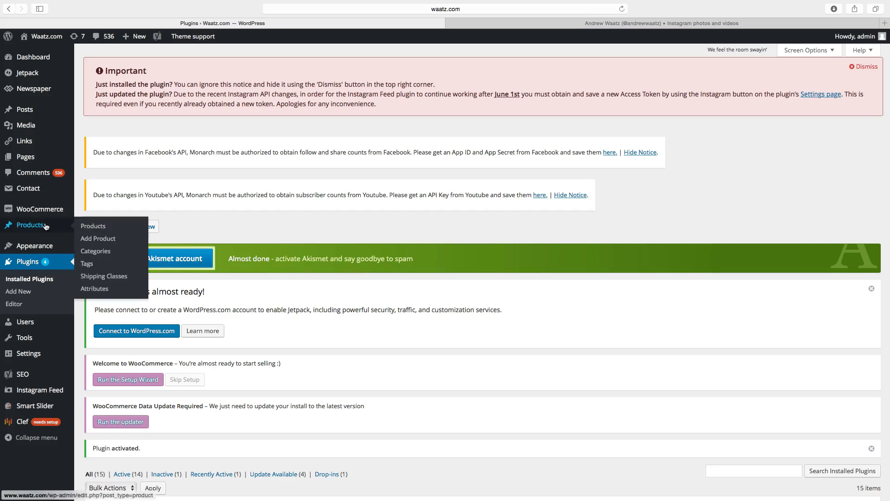
mouse_move(39, 391)
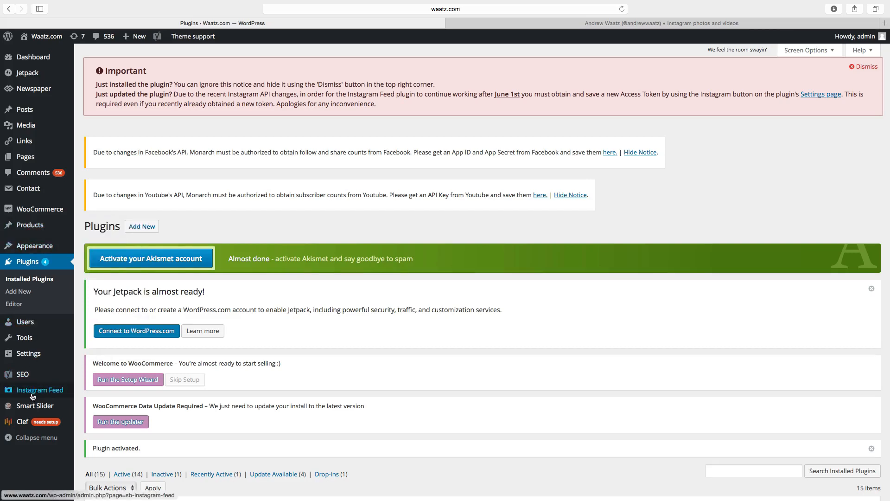
click(40, 390)
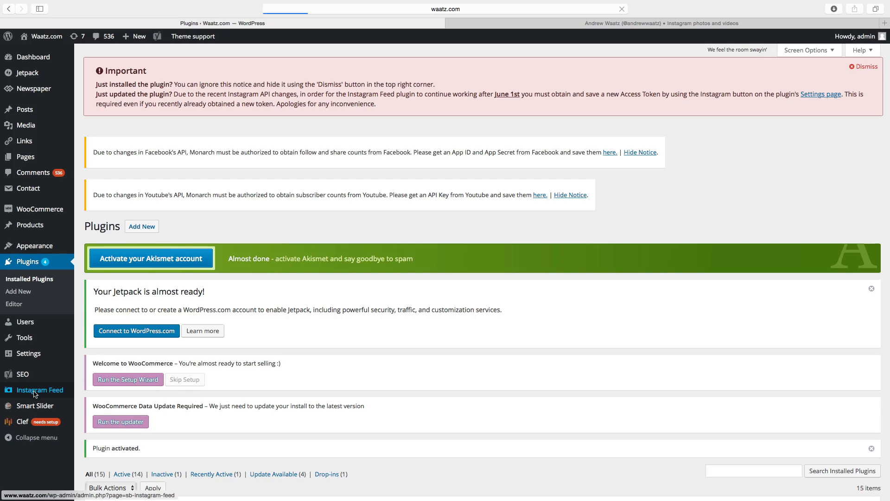
- Request an access token and user ID and authorize the Smash Balloon app on Instagram
click(40, 390)
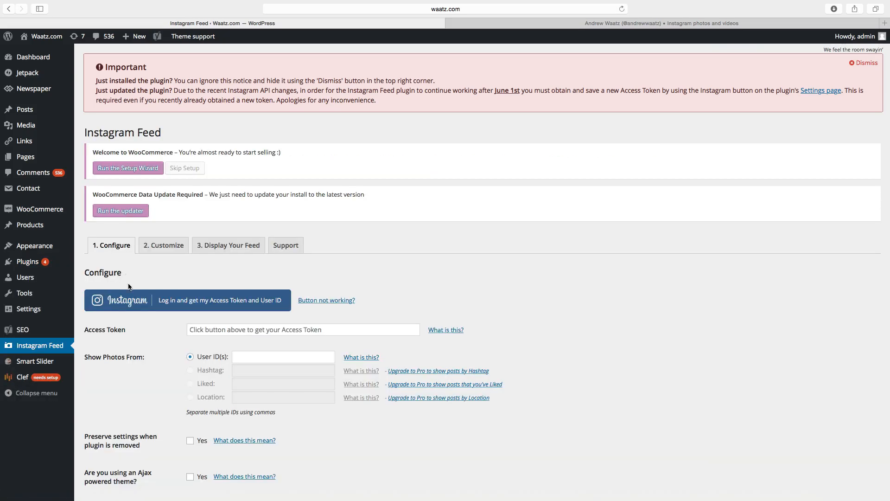
click(187, 300)
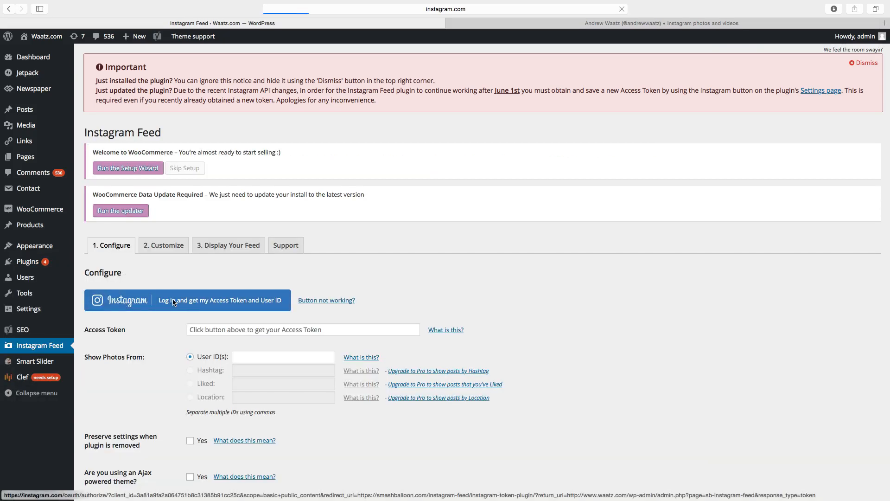
click(187, 299)
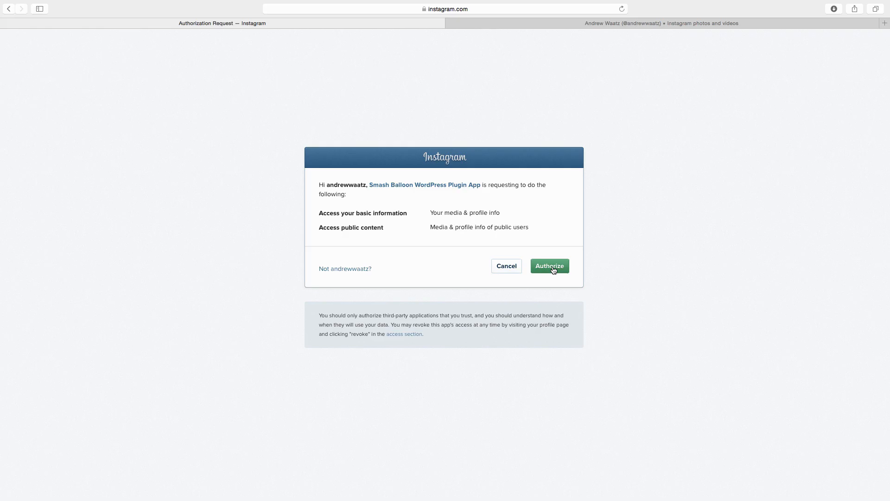
click(549, 266)
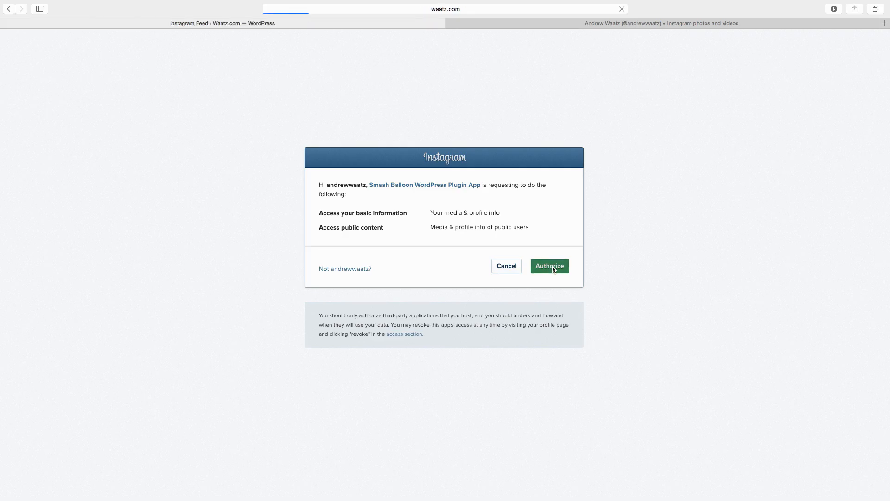
click(549, 266)
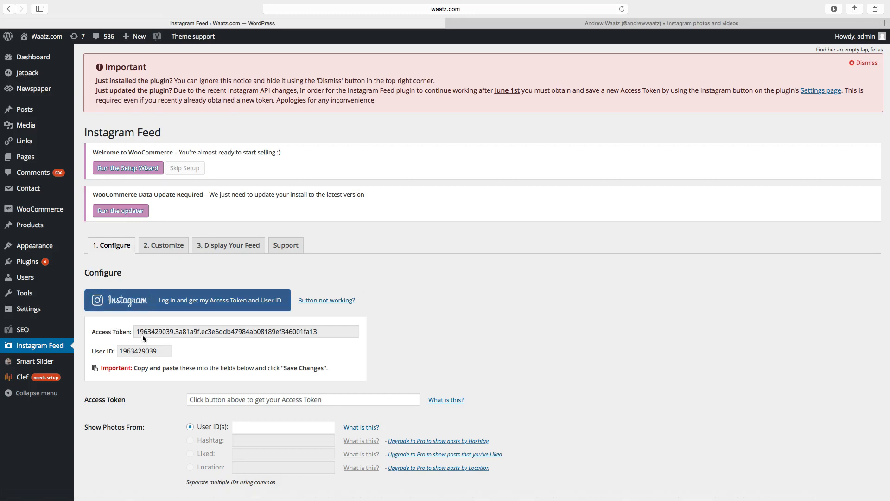
scroll(down, 3)
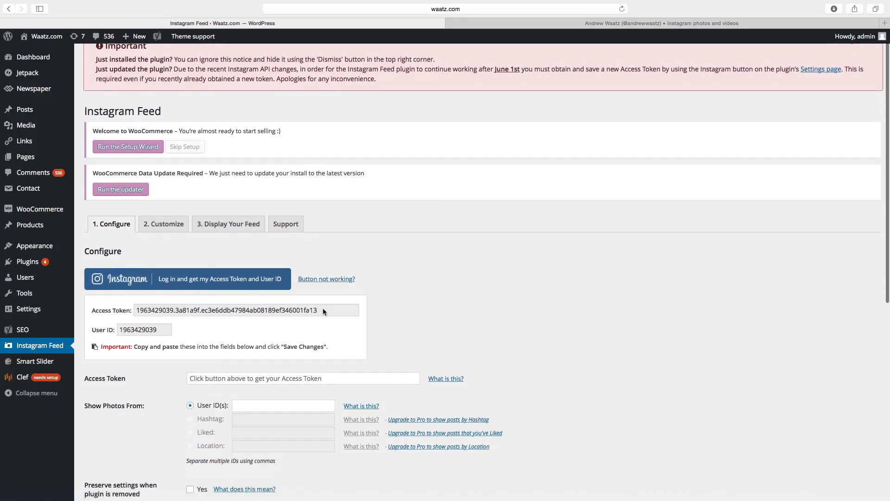
right_click(247, 310)
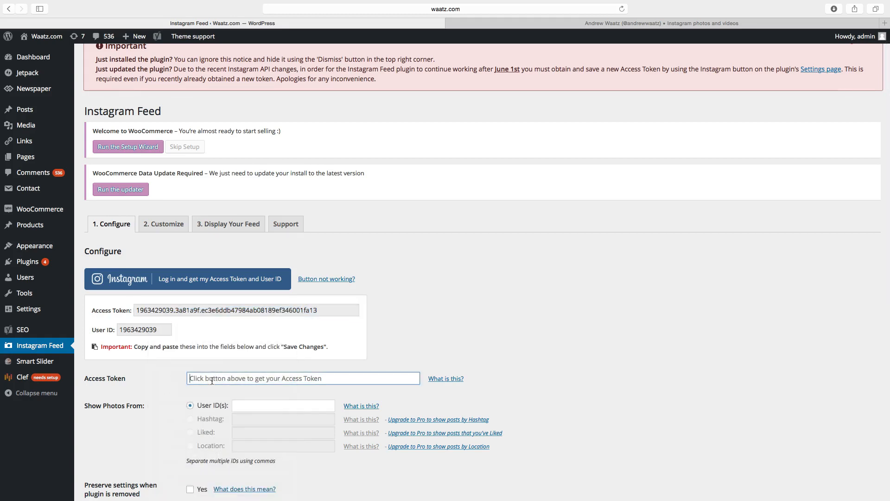
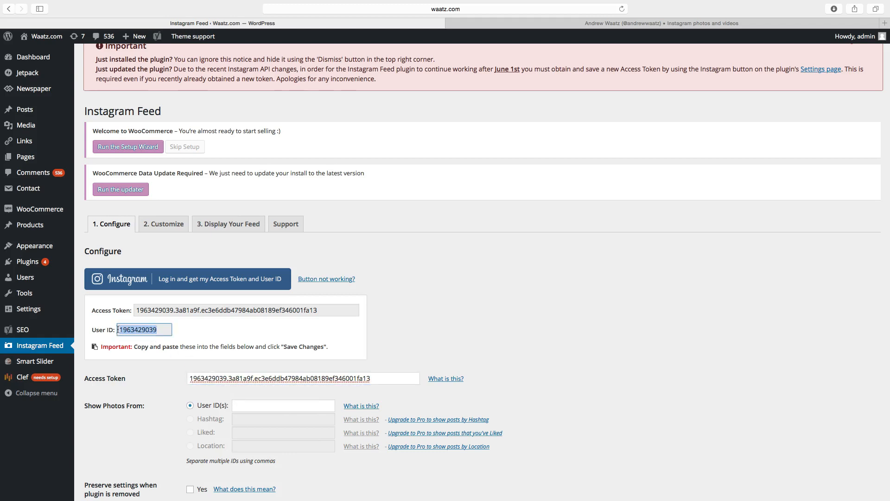
scroll(down, 3)
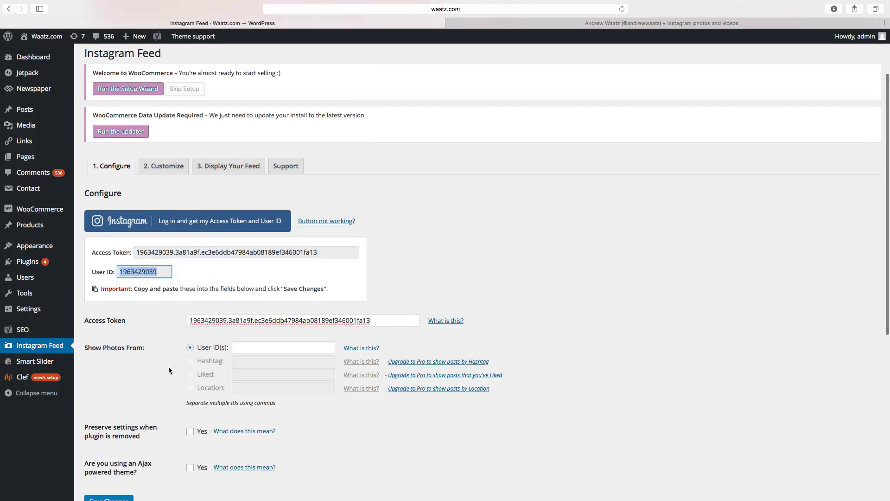
right_click(282, 312)
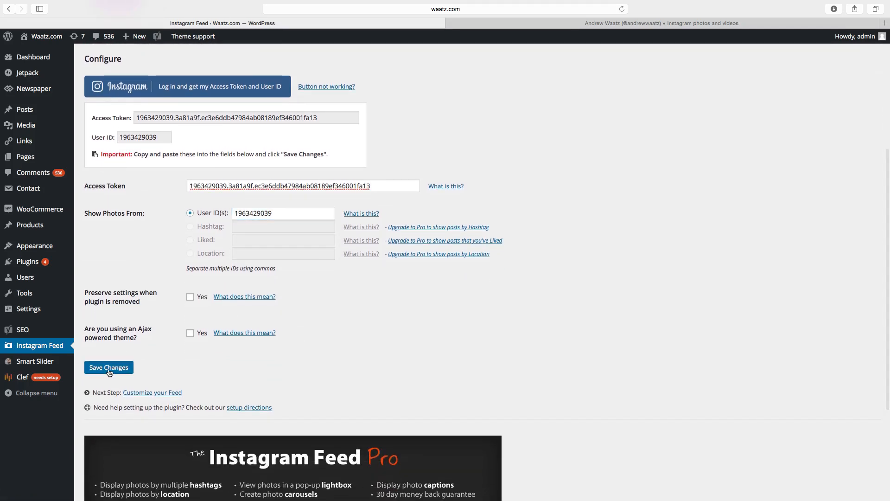
click(108, 368)
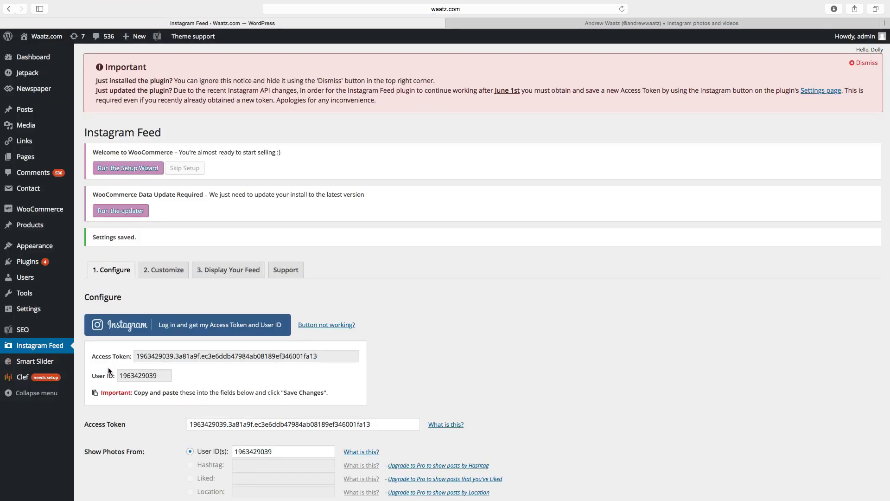
- In Customize, keep newest-to-oldest sorting, set 9 photos in 3 columns, and save changes
click(163, 270)
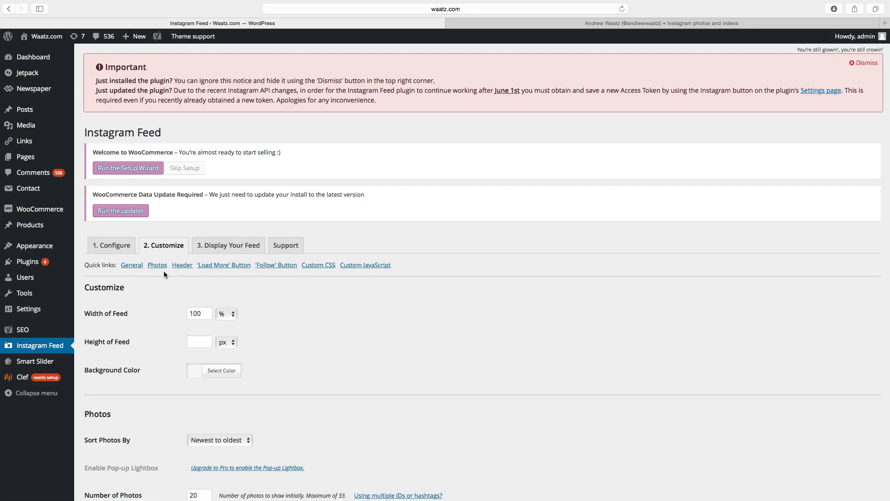
mouse_move(116, 284)
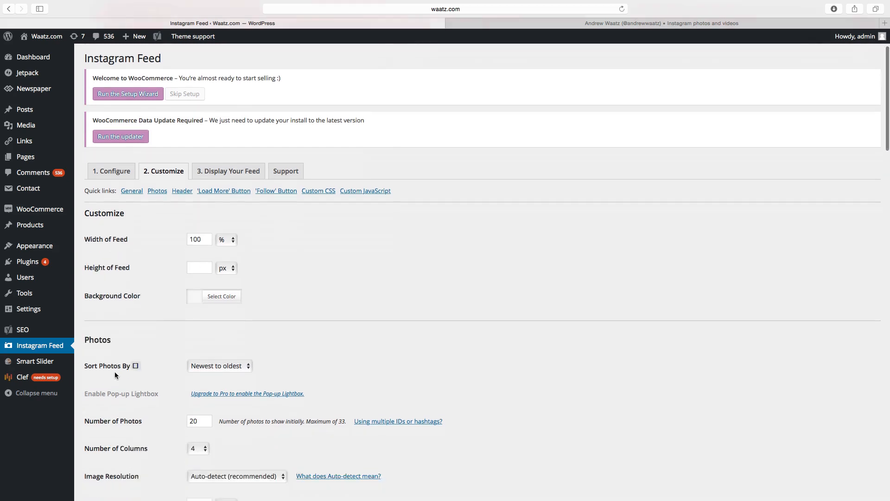
scroll(down, 3)
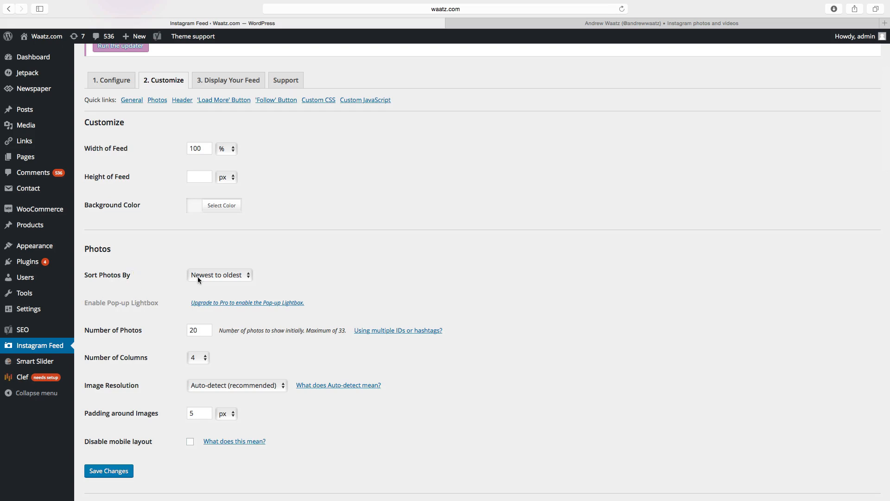
click(219, 275)
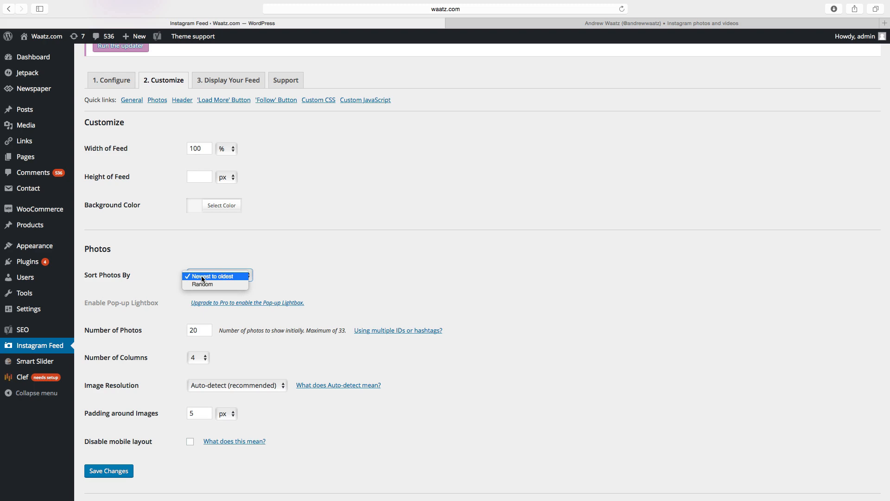
click(214, 277)
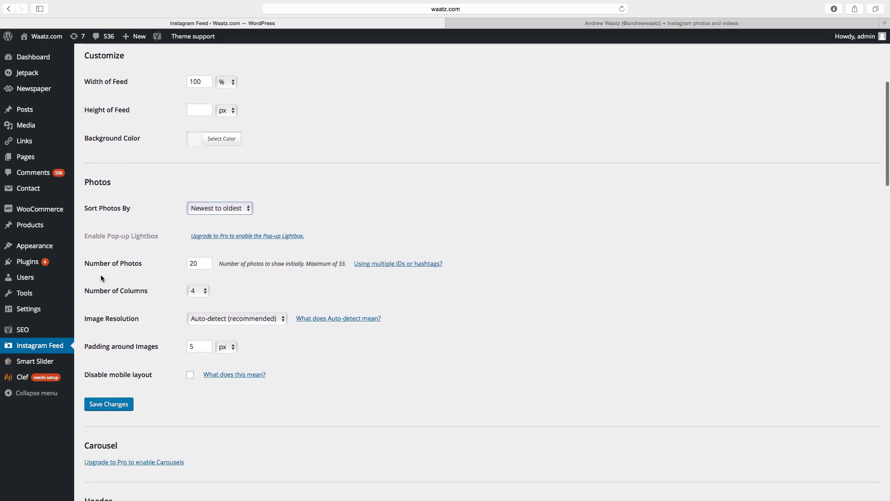
click(198, 262)
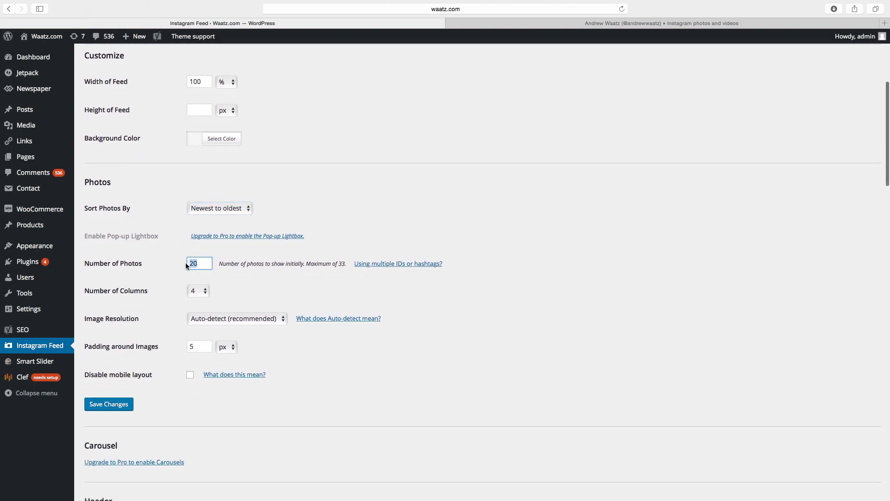
text(9)
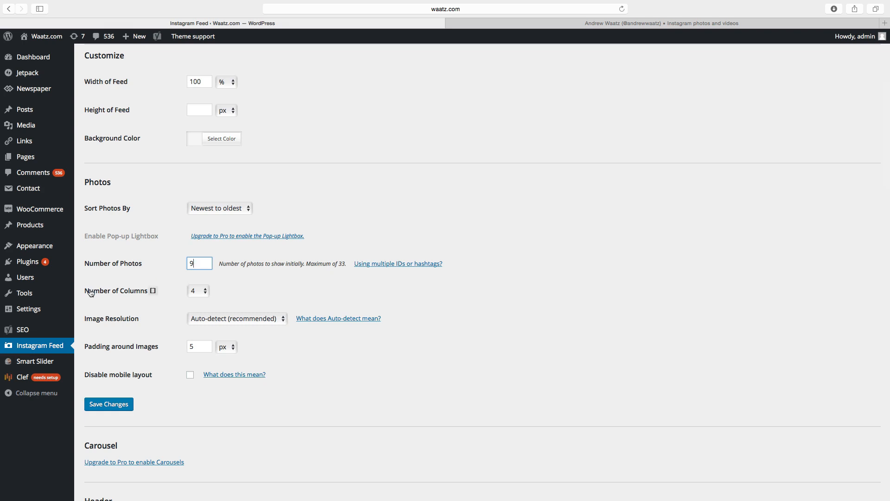
click(198, 290)
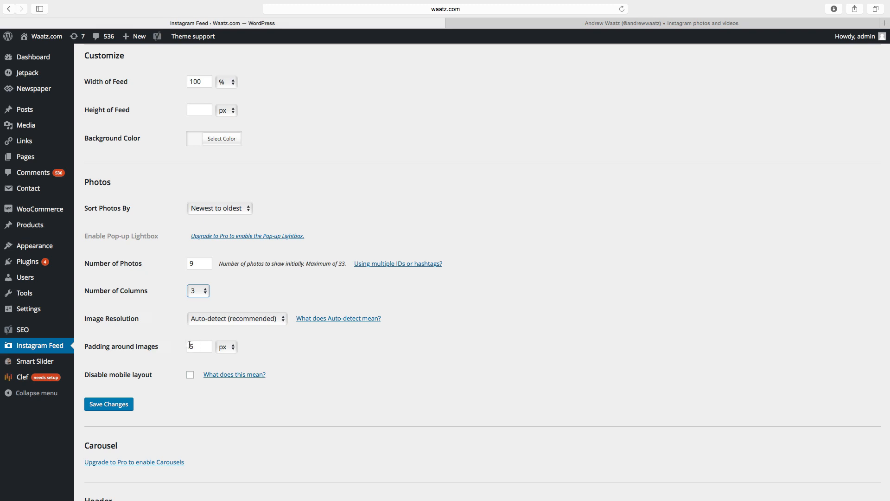
scroll(down, 3)
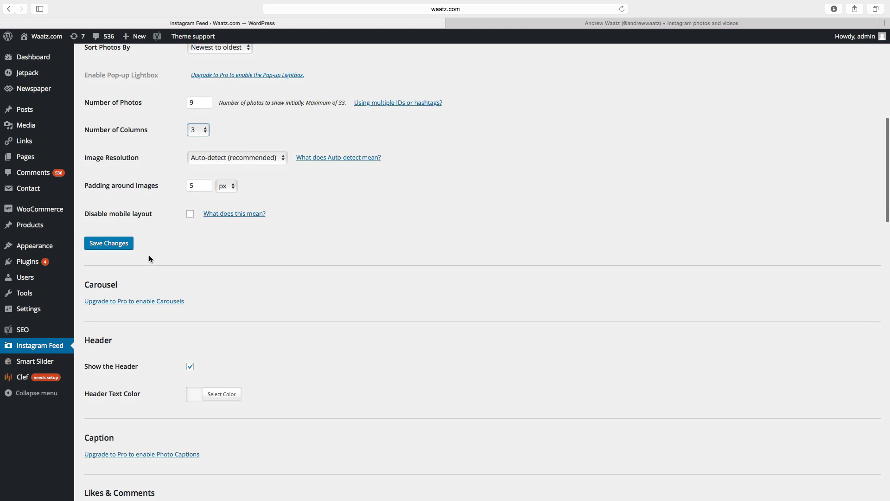
mouse_move(115, 222)
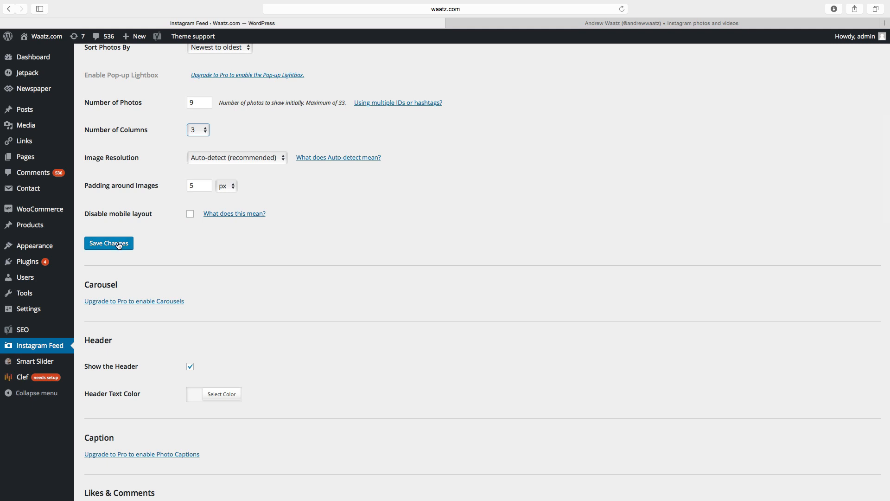
click(109, 243)
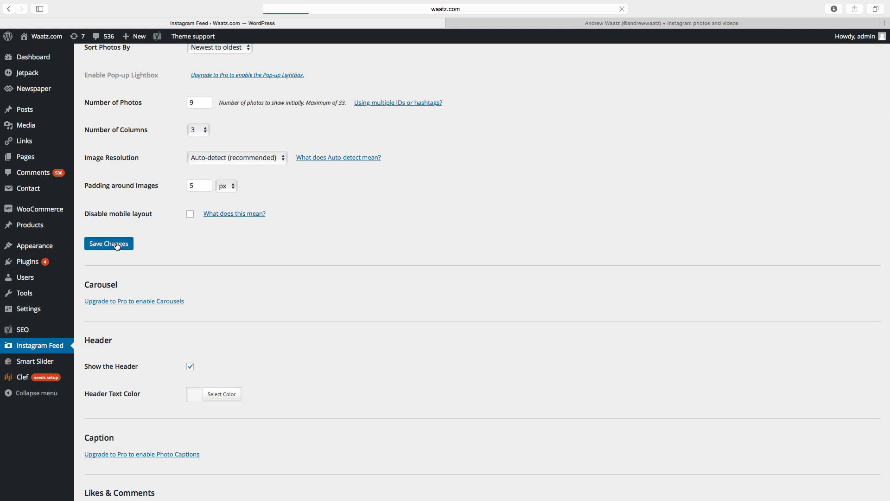
- Toggle the feed header off and back on and review its text colour option
click(108, 243)
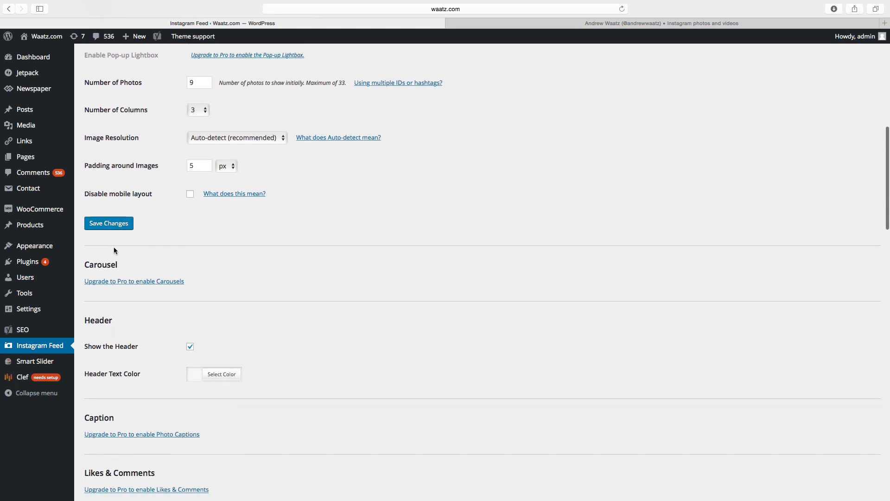
scroll(down, 3)
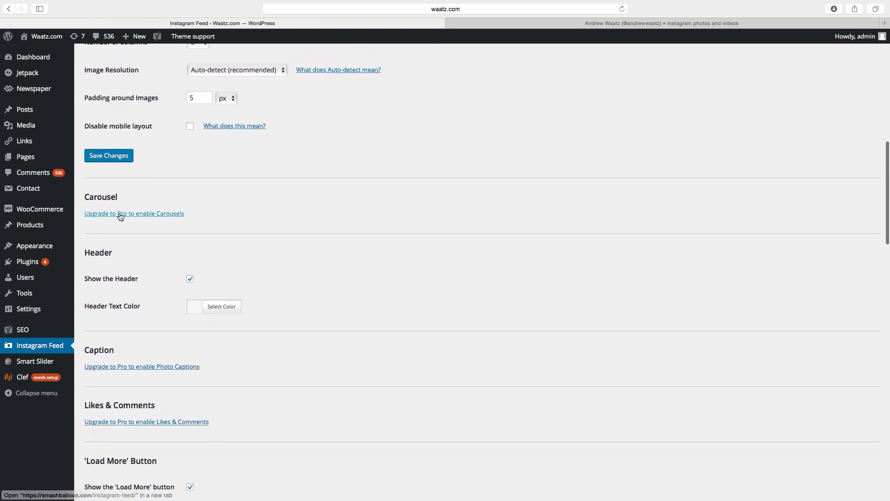
click(190, 279)
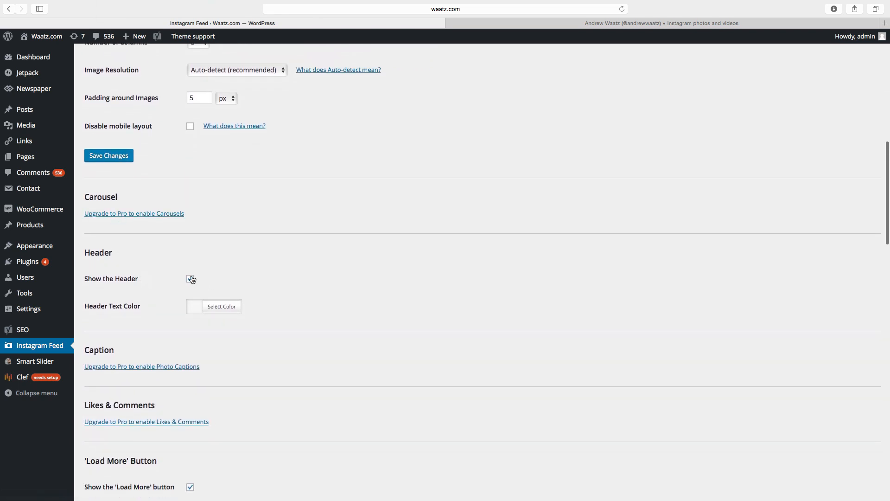
click(189, 278)
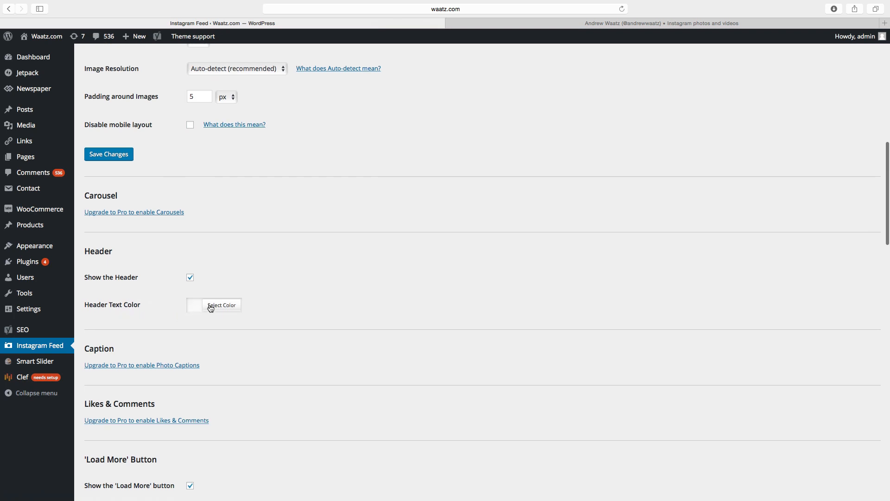
click(222, 305)
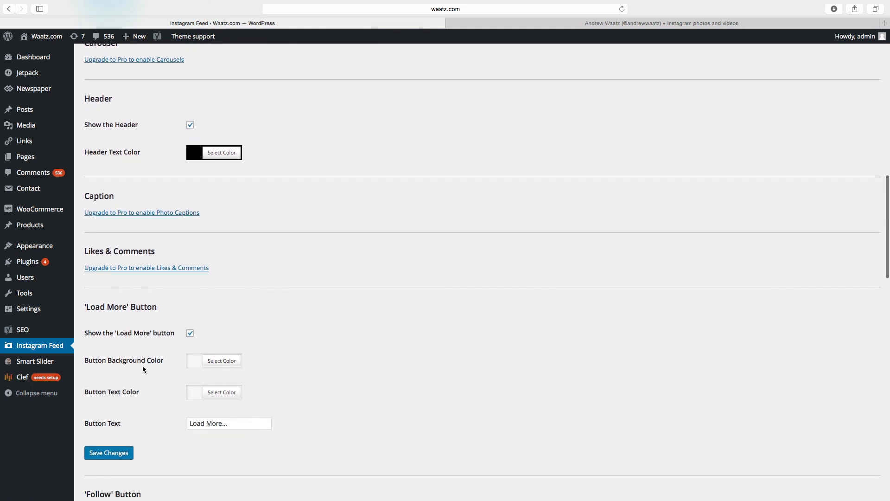
- Review the Load More and Follow options down the page and save the customization settings
scroll(down, 3)
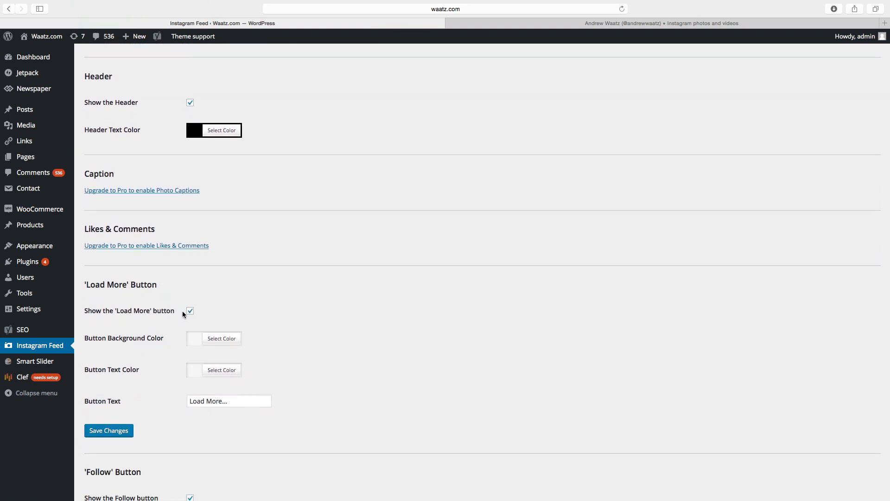
mouse_move(133, 342)
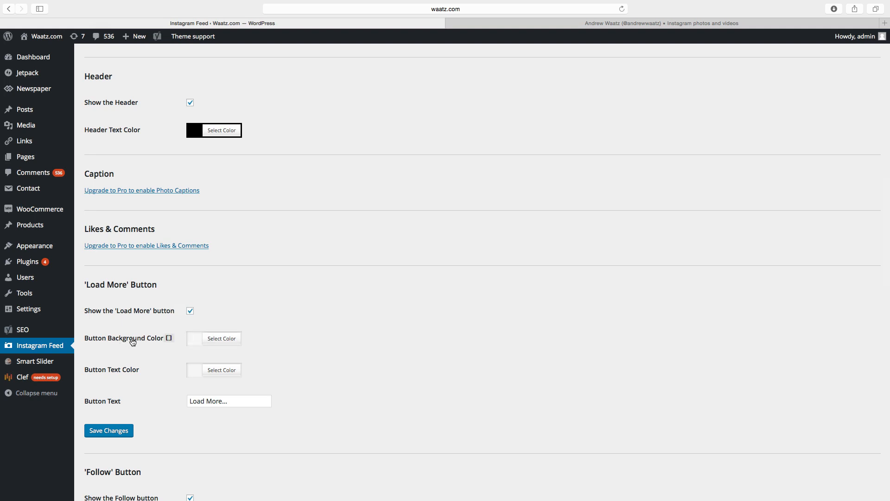
scroll(down, 3)
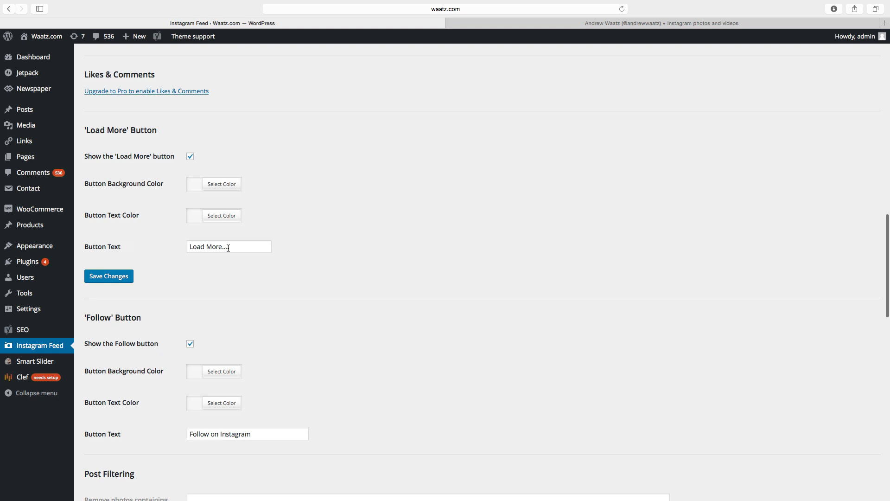
scroll(down, 3)
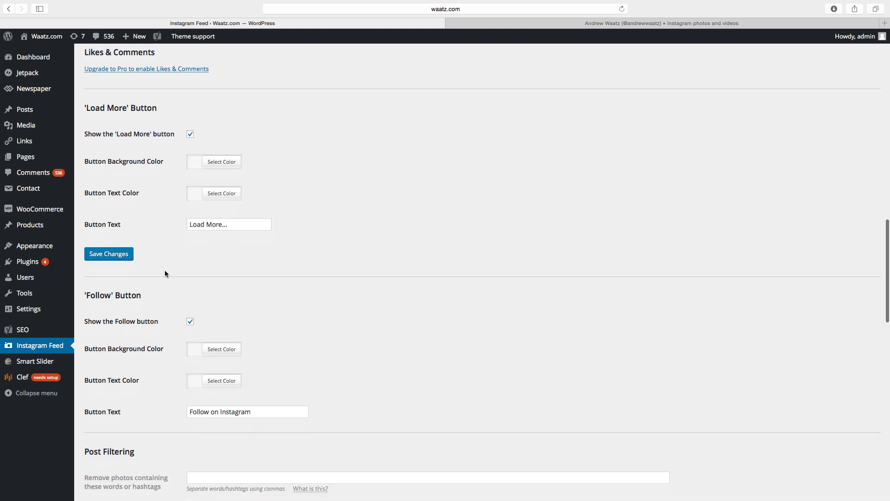
scroll(down, 3)
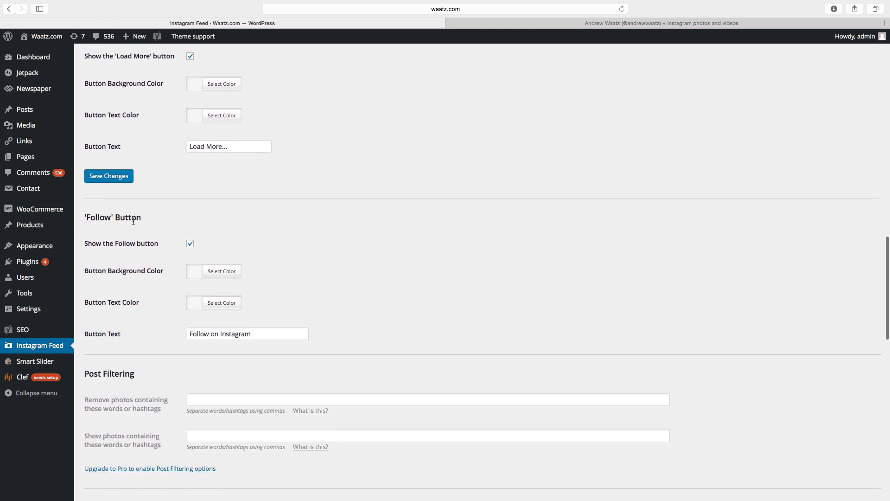
scroll(down, 3)
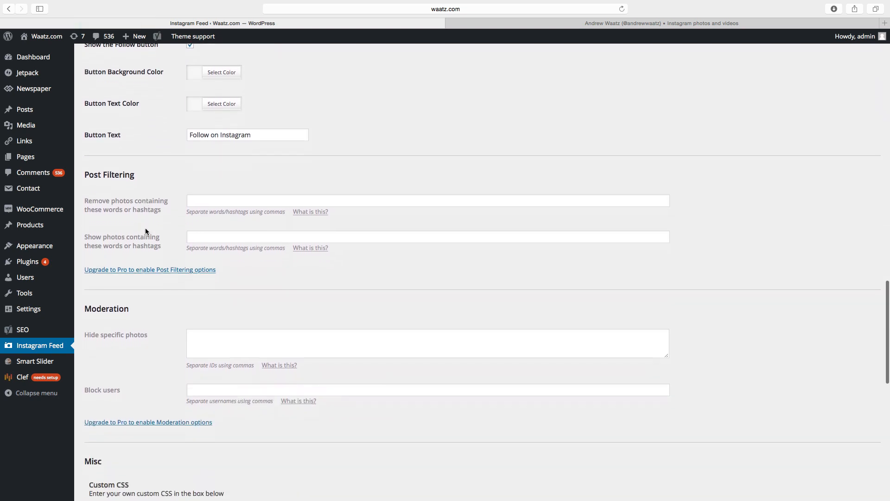
scroll(down, 3)
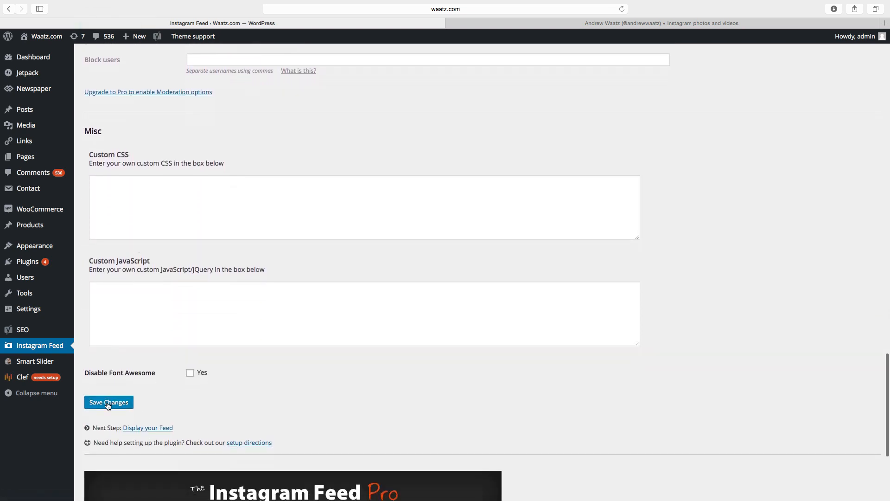
click(108, 402)
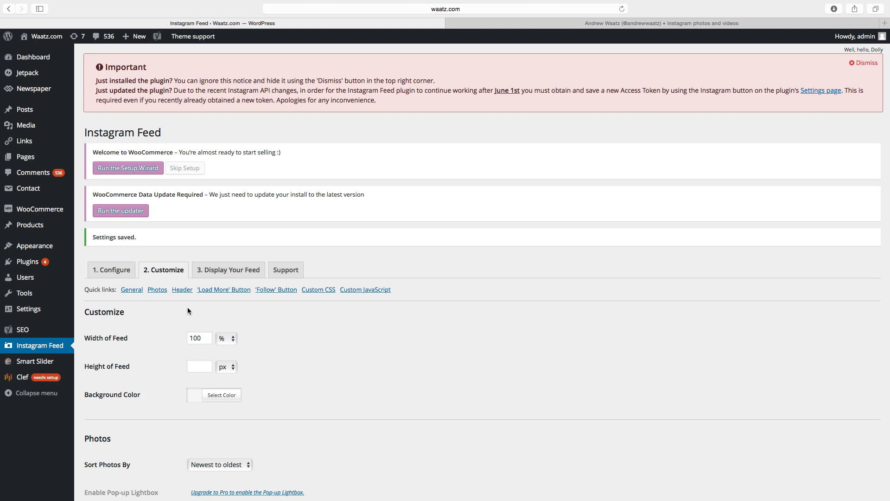
- On 'Display Your Feed', select and copy the [instagram-feed] shortcode
click(228, 270)
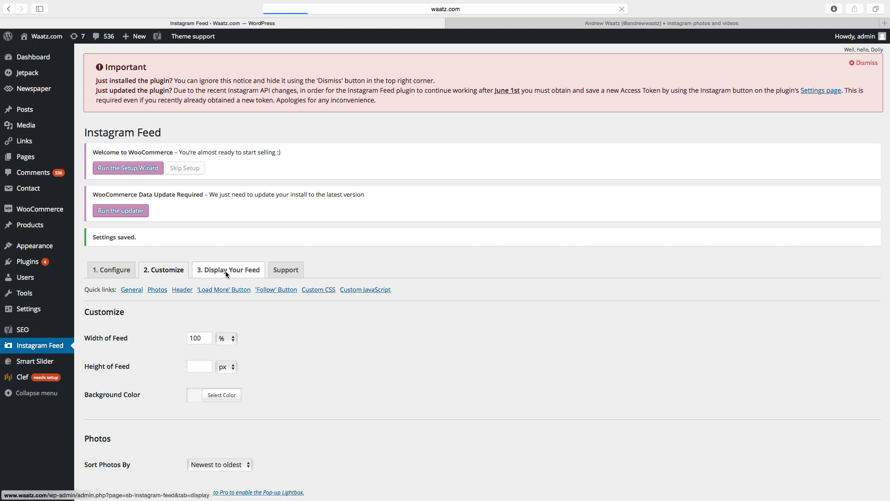
click(228, 269)
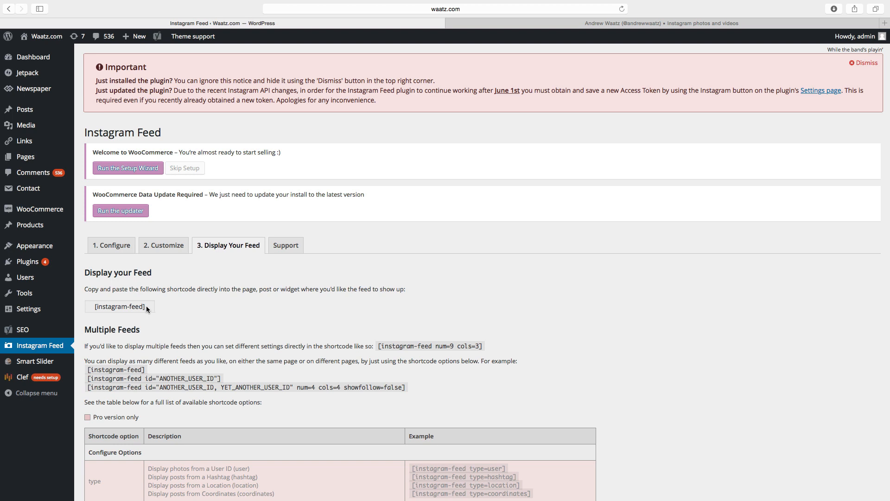
right_click(119, 306)
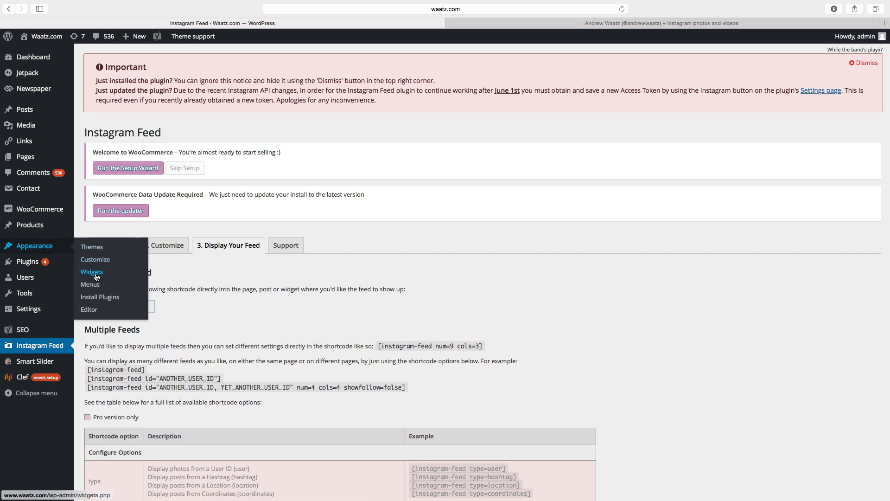
- Add a Text widget with [instagram-feed] to the Newspaper default sidebar and save it
click(92, 273)
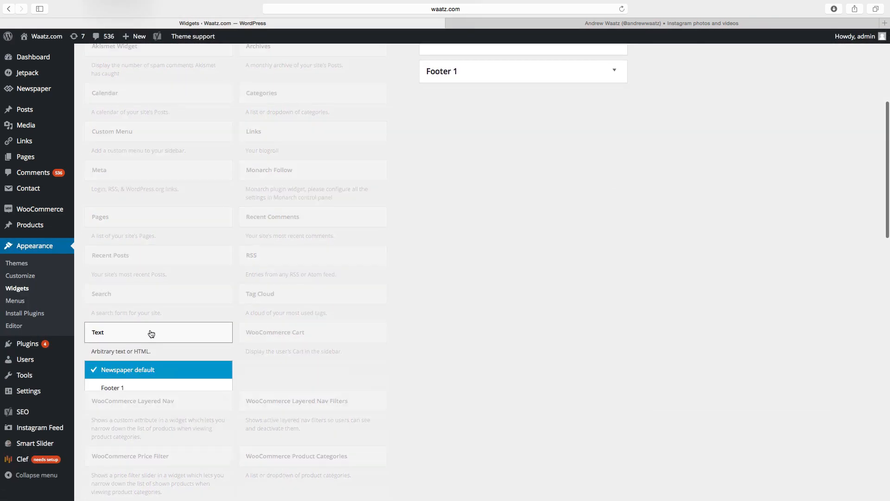
click(150, 332)
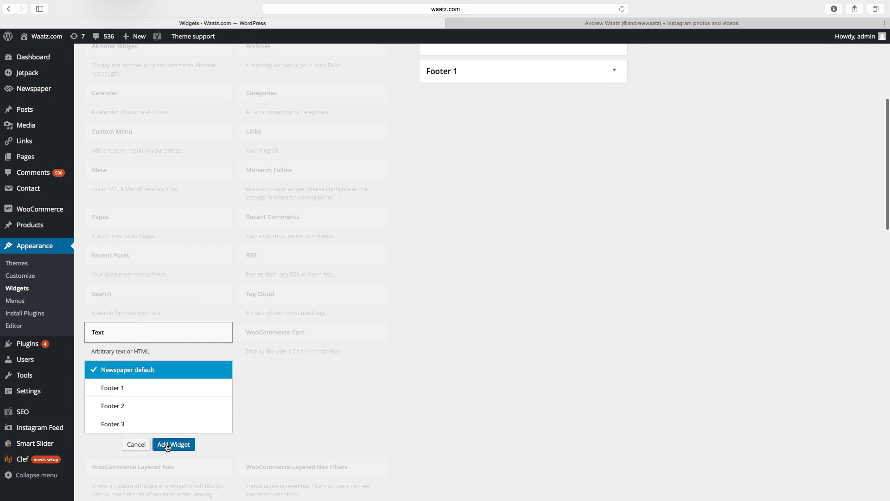
click(174, 444)
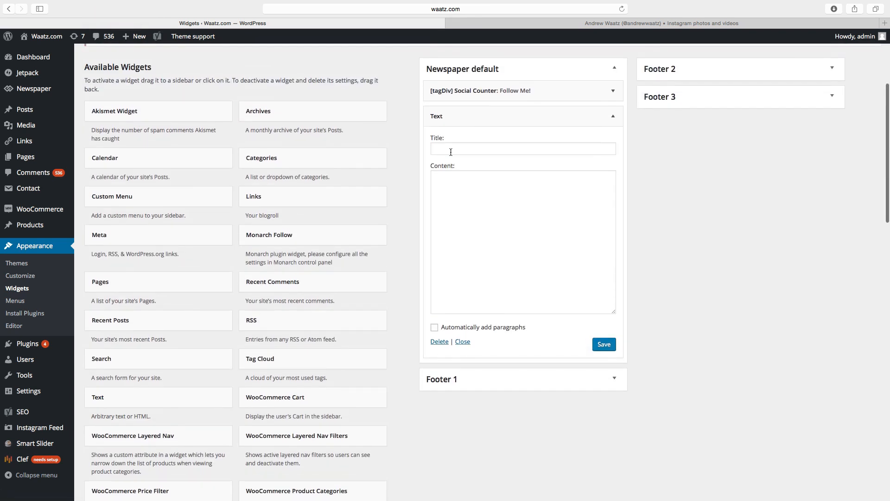
click(522, 148)
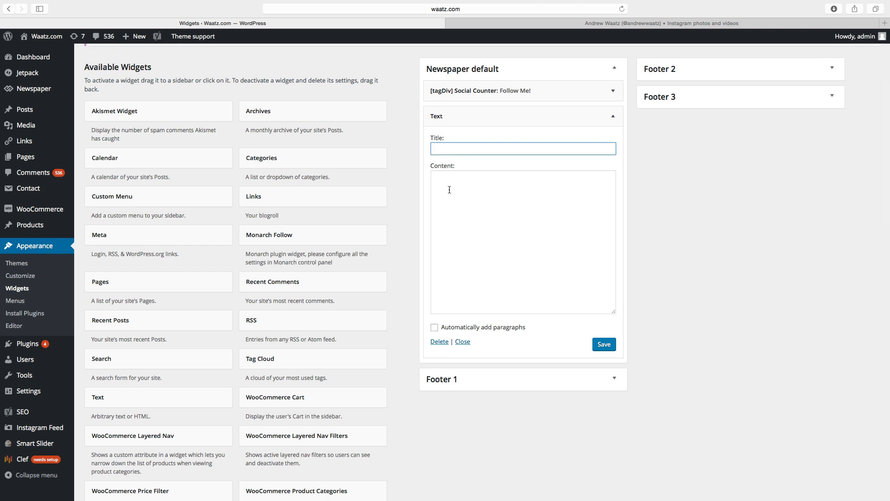
text([instagram-feed])
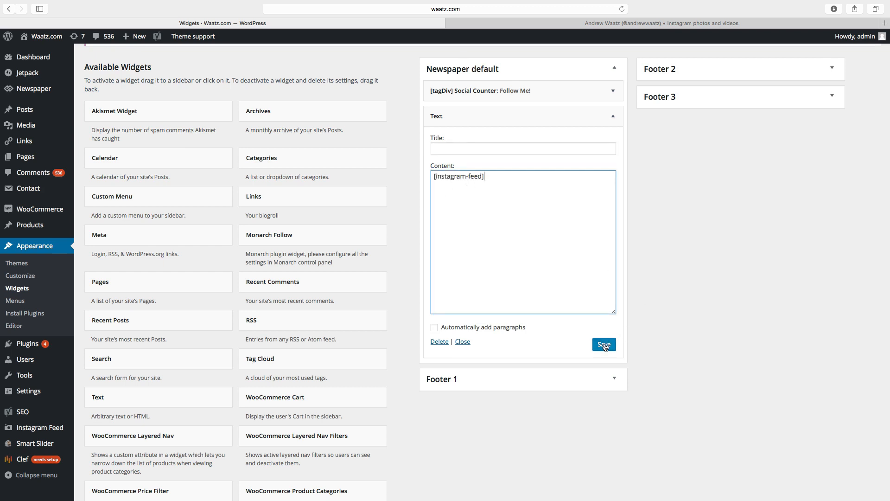
click(604, 345)
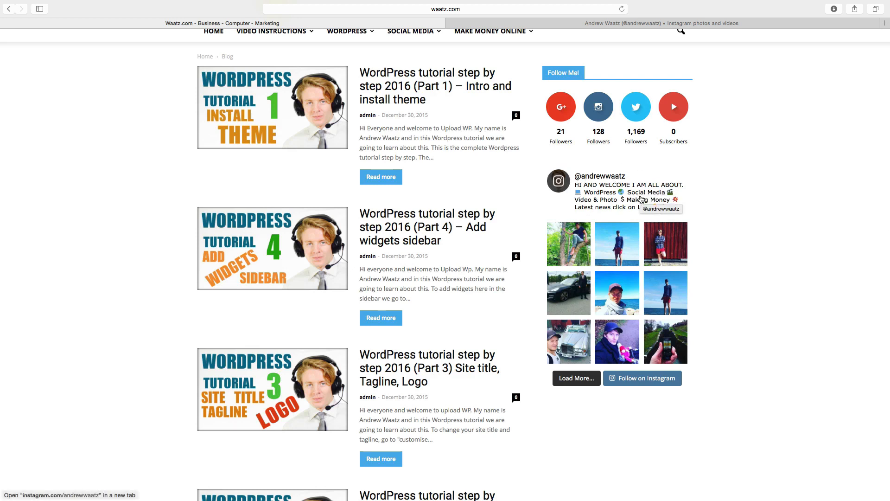
mouse_move(656, 221)
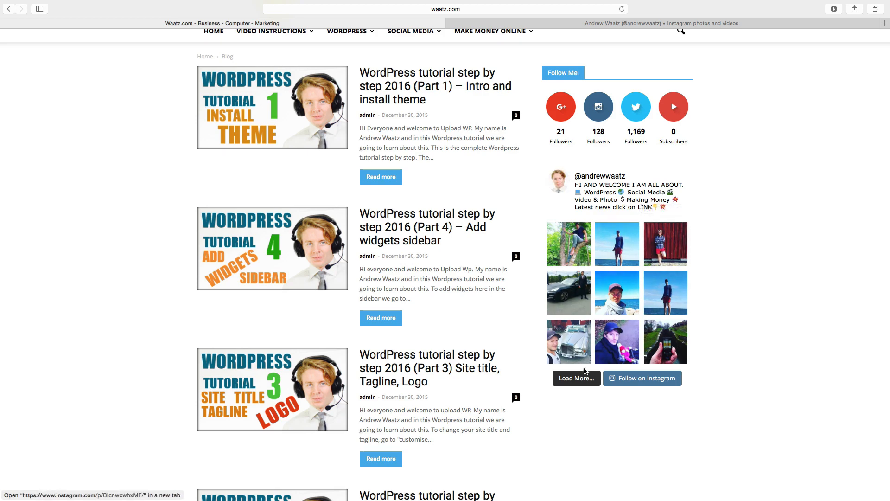
mouse_move(642, 378)
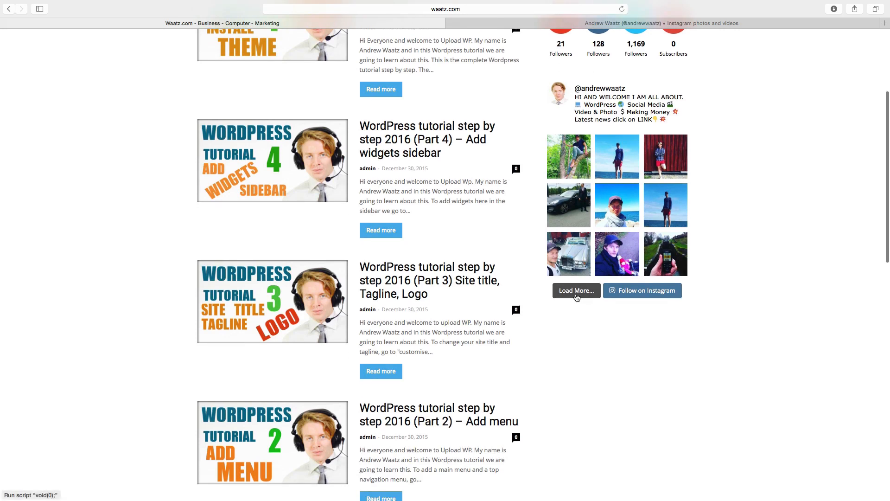
- Load more photos into the live sidebar's 3-column Instagram feed
click(575, 290)
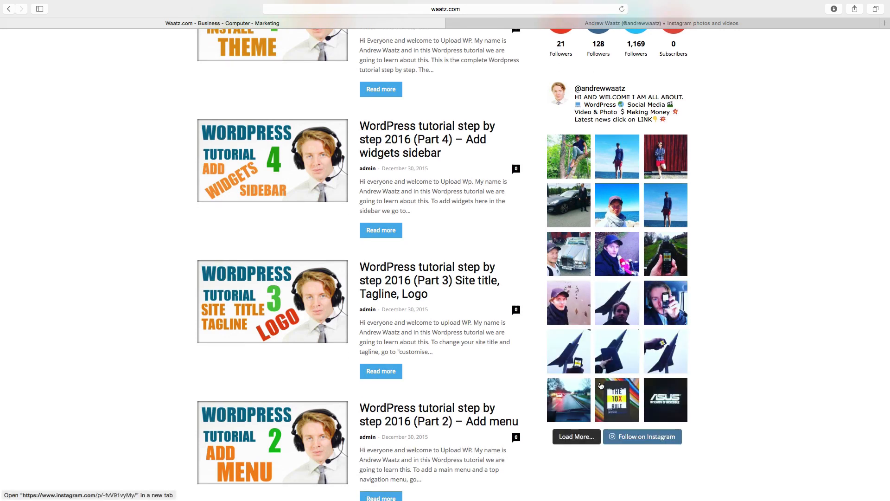